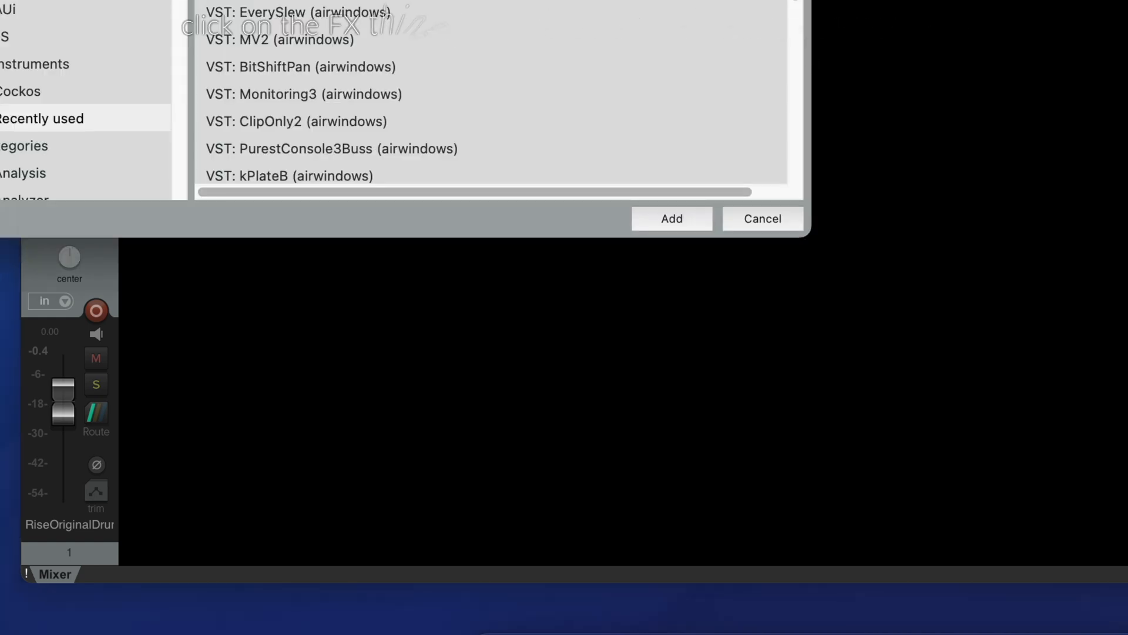
Insert VST: PurestConsole3Channel (airwindows) on track RiseOriginalDrumsSide from the Add FX browser.
left_click(672, 219)
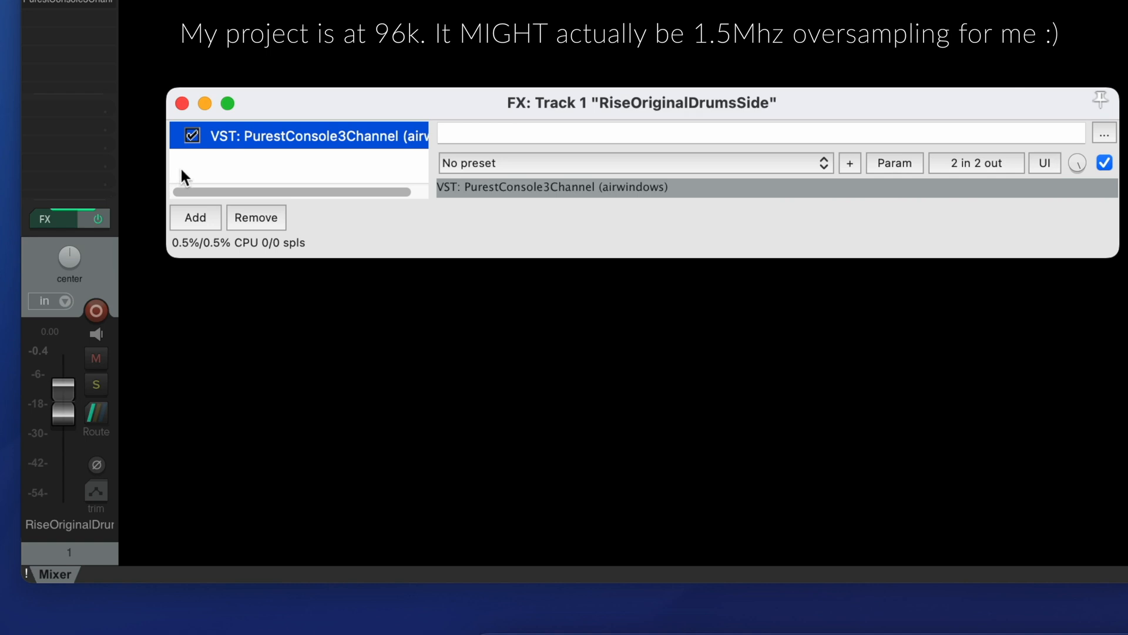
Uncheck VST: PurestConsole3Channel in the Track 1 FX window to bypass it.
left_click(190, 136)
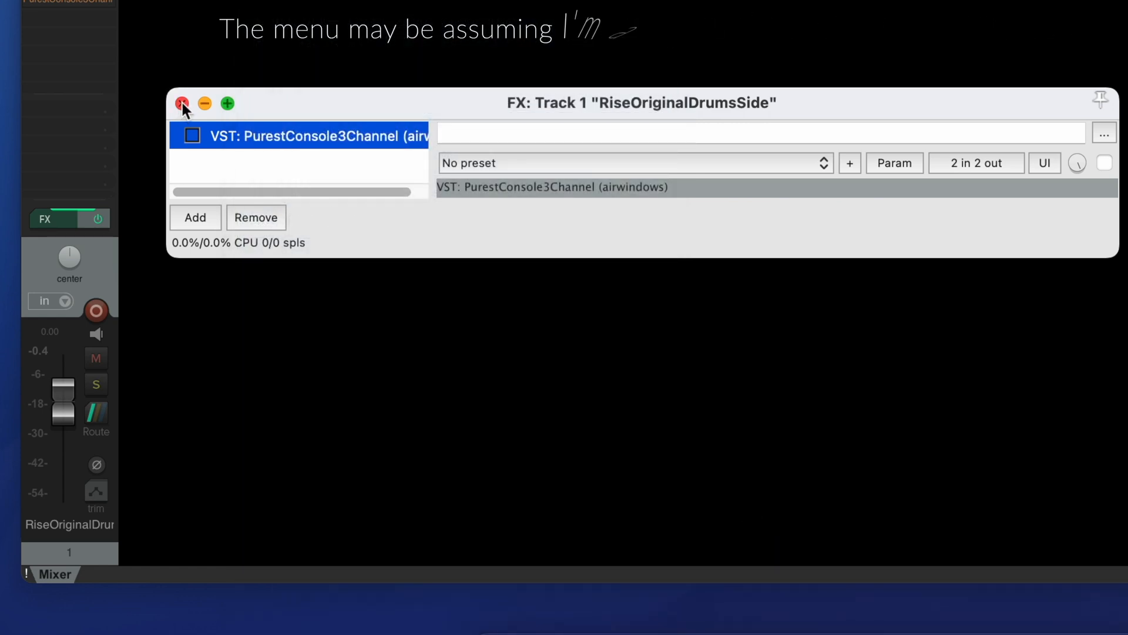